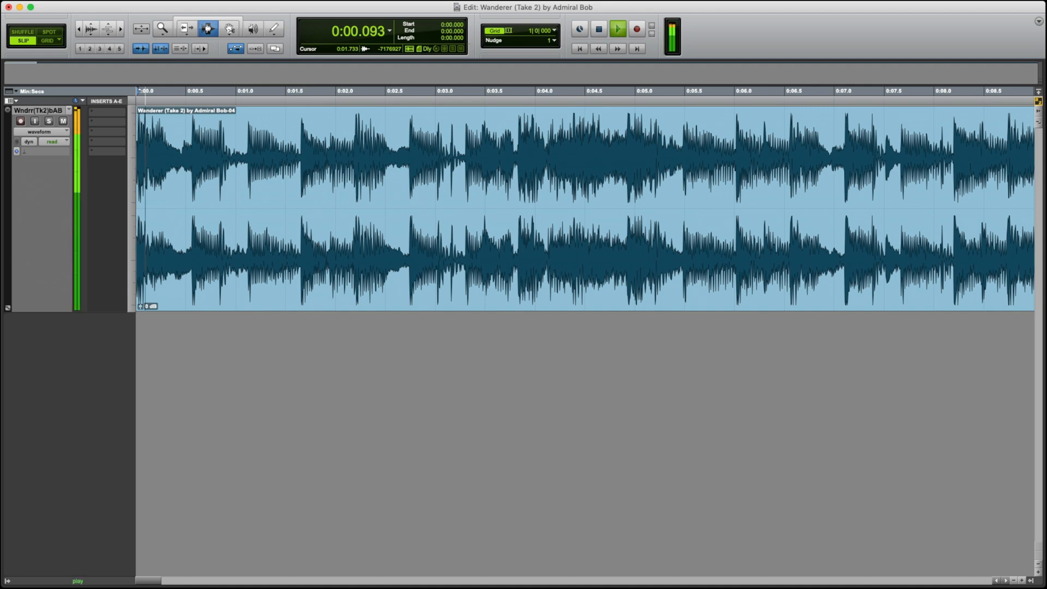
Audition the full Wanderer mix clip from the start several times to find the intro
left_click(616, 28)
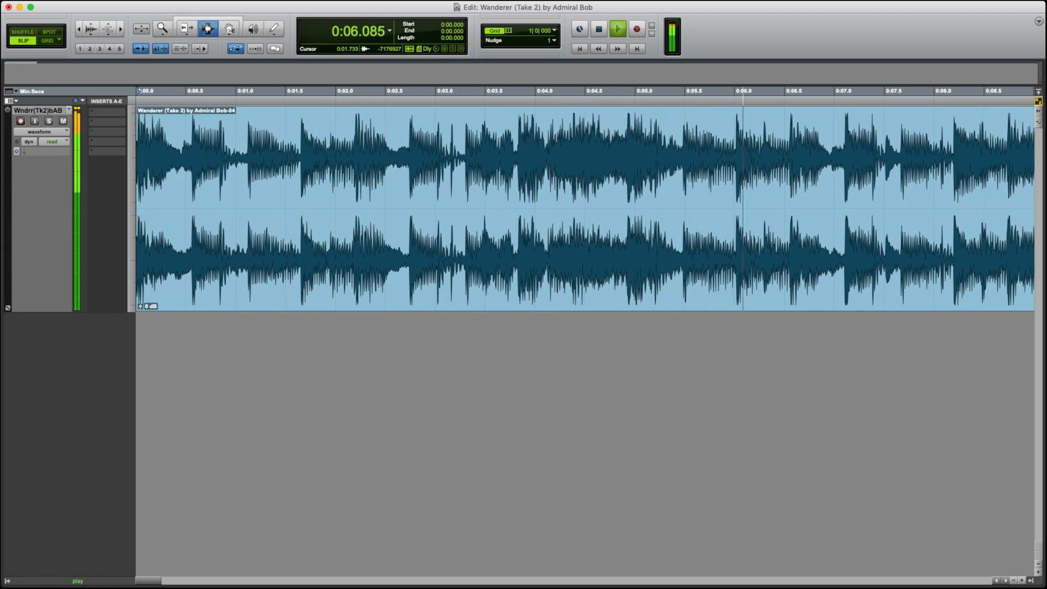
left_click(598, 29)
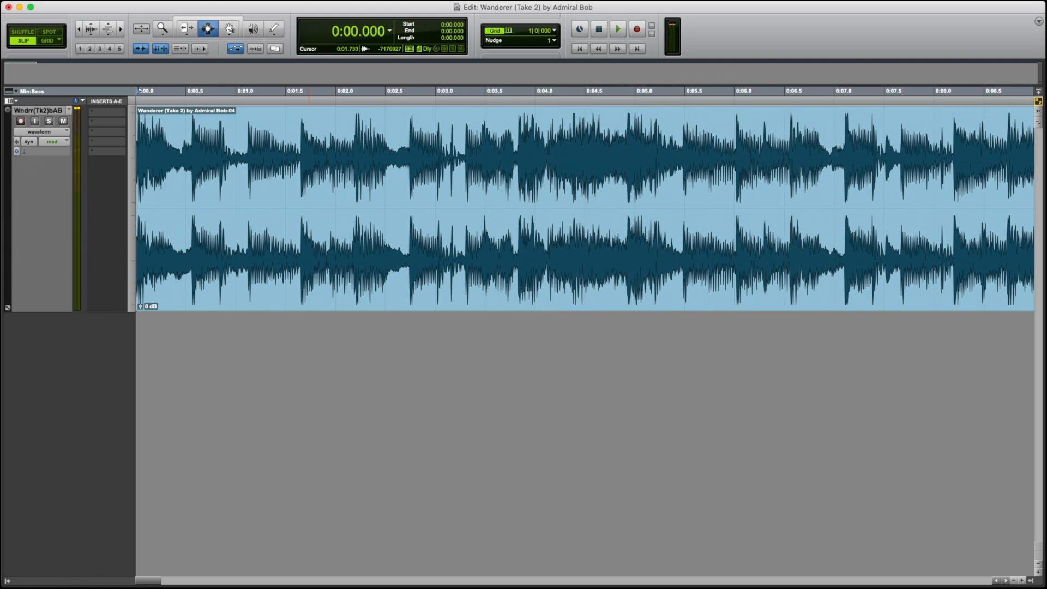
left_click(616, 29)
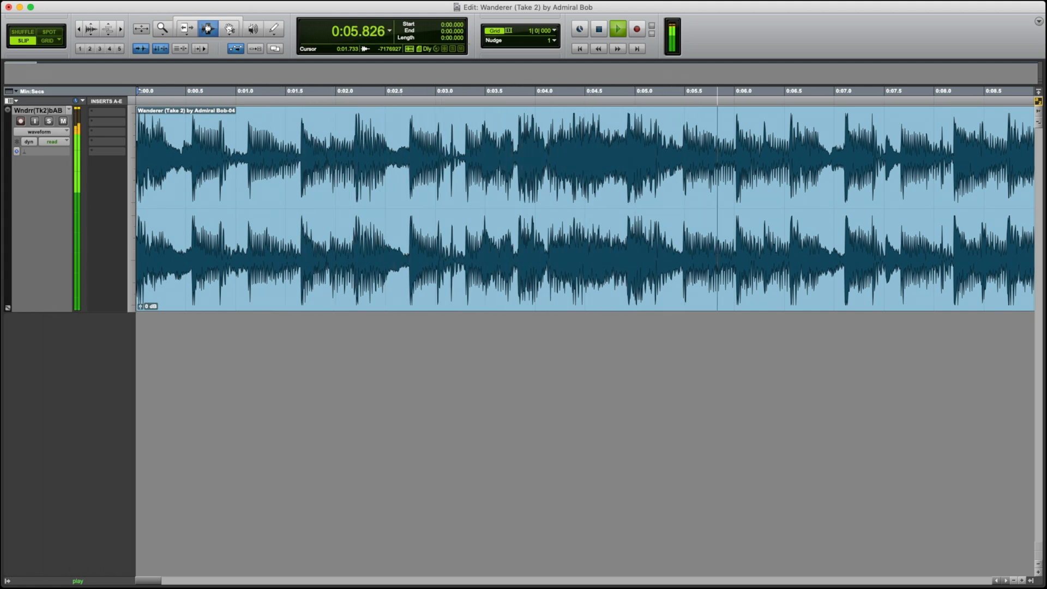
left_click(598, 28)
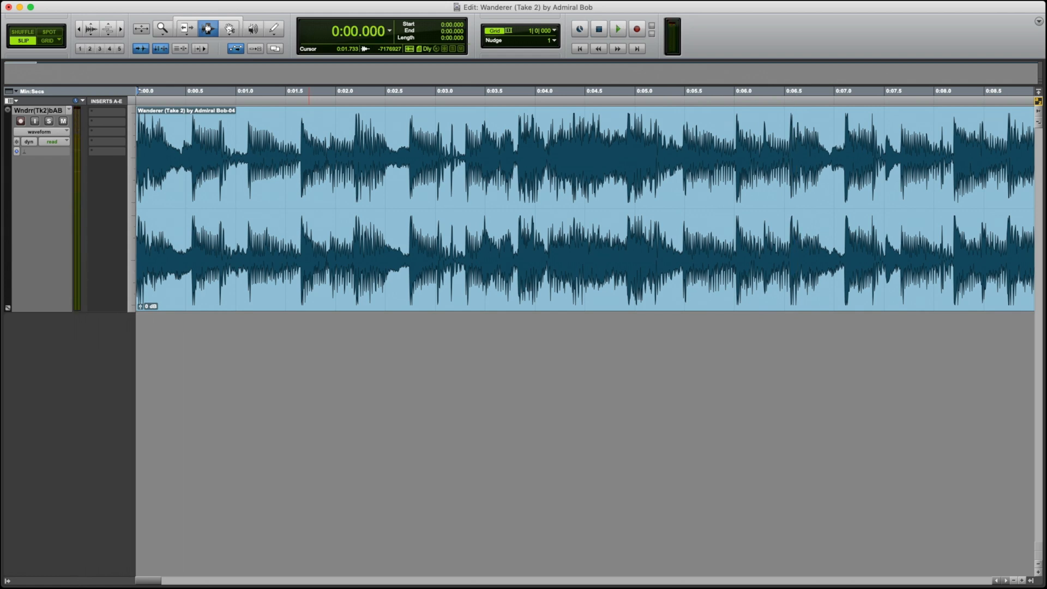
left_click(616, 28)
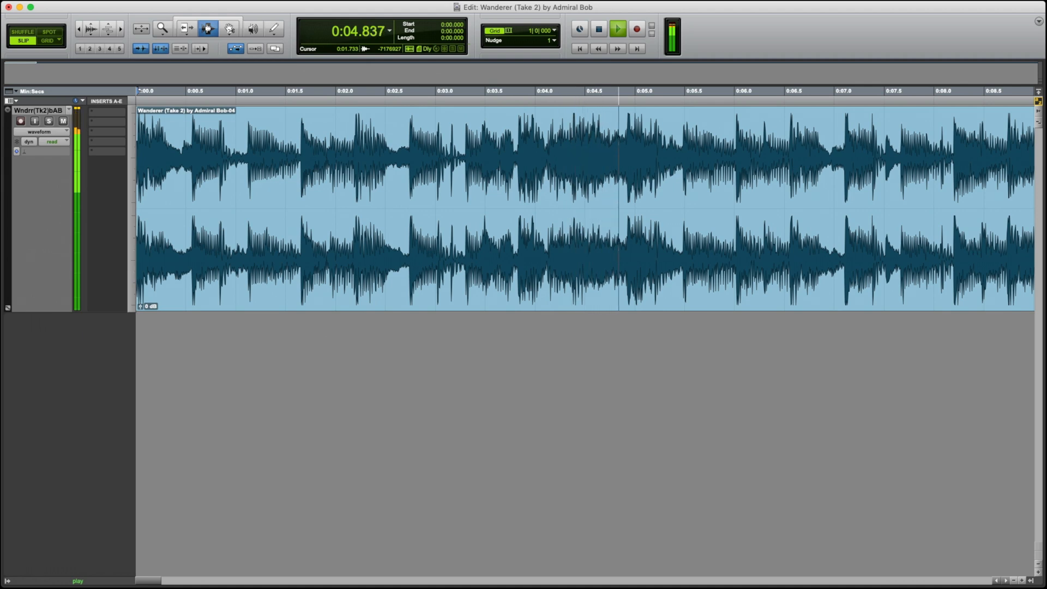
left_click(598, 28)
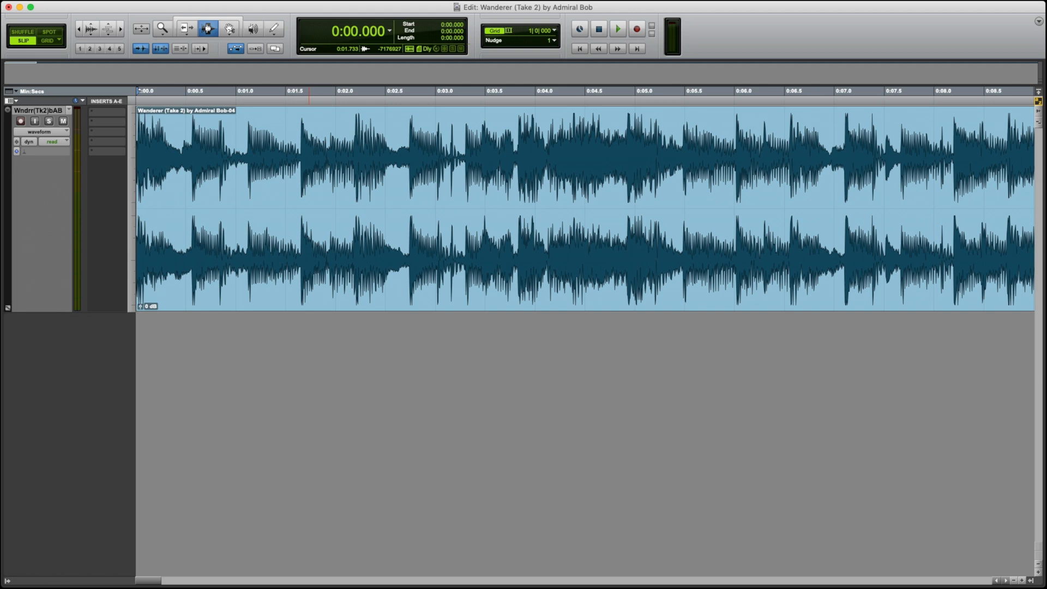
left_click(617, 29)
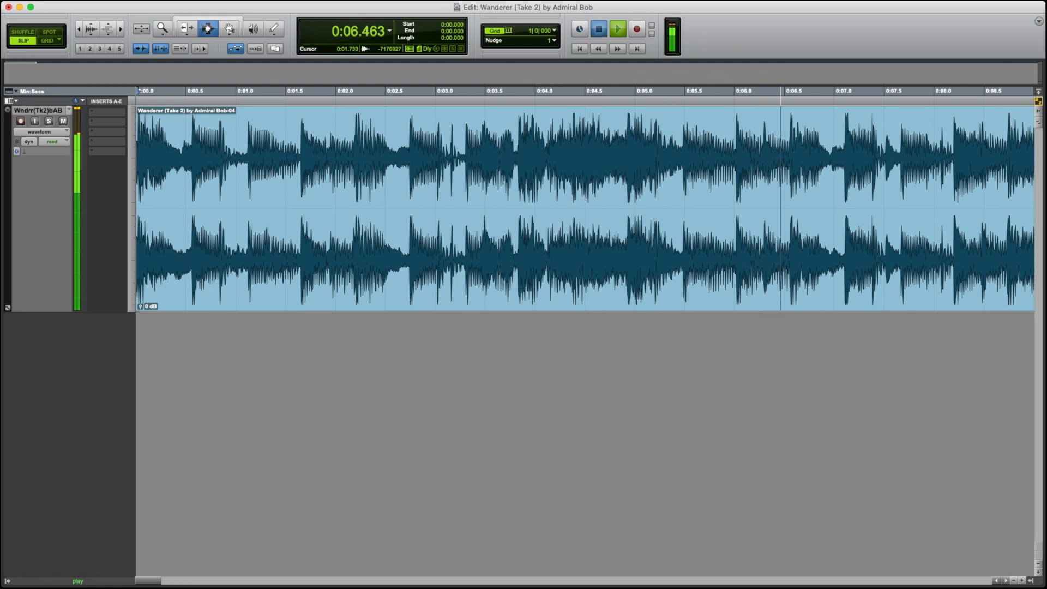
left_click(599, 29)
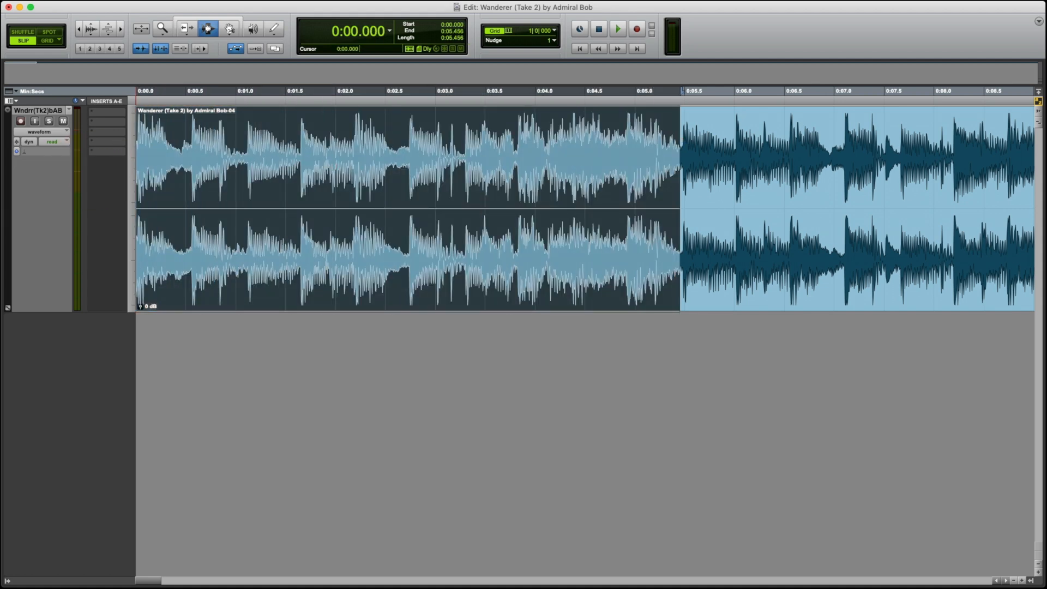
Audition the selected 0:00.000–0:05.456 intro section on its own
left_click(616, 28)
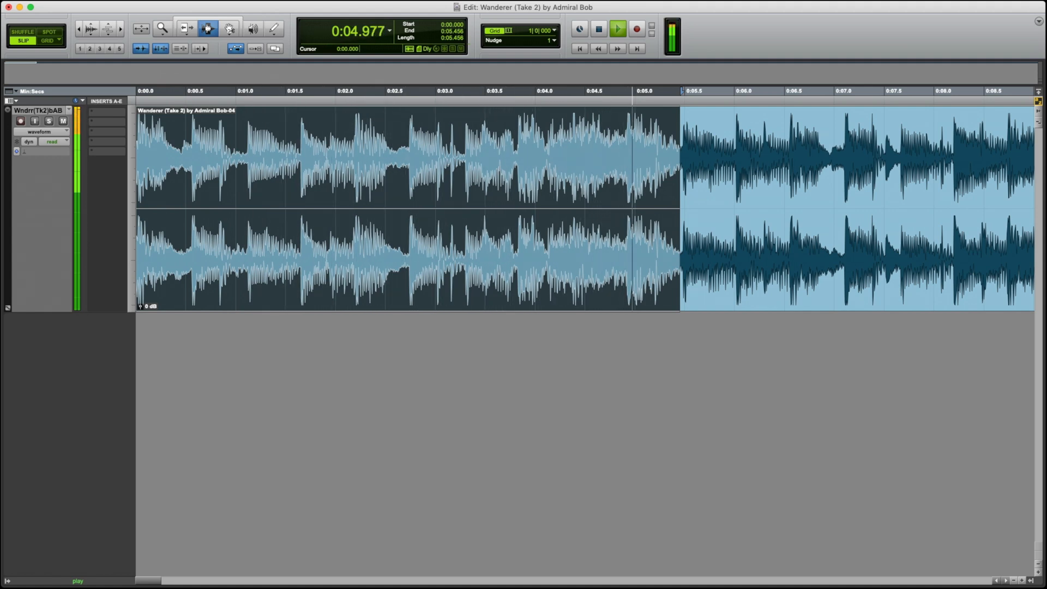
left_click(598, 29)
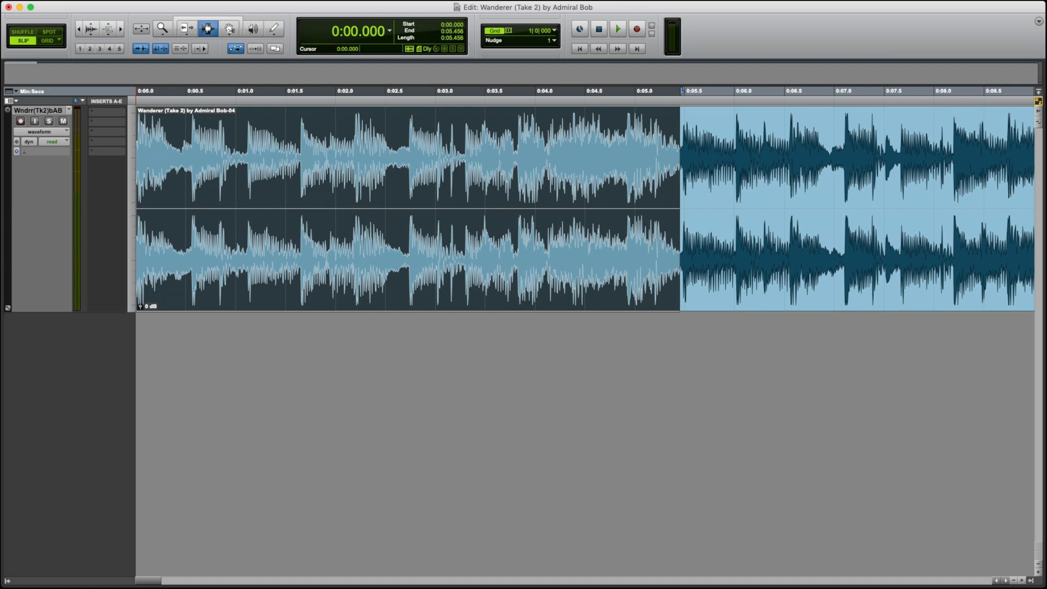
left_click(249, 6)
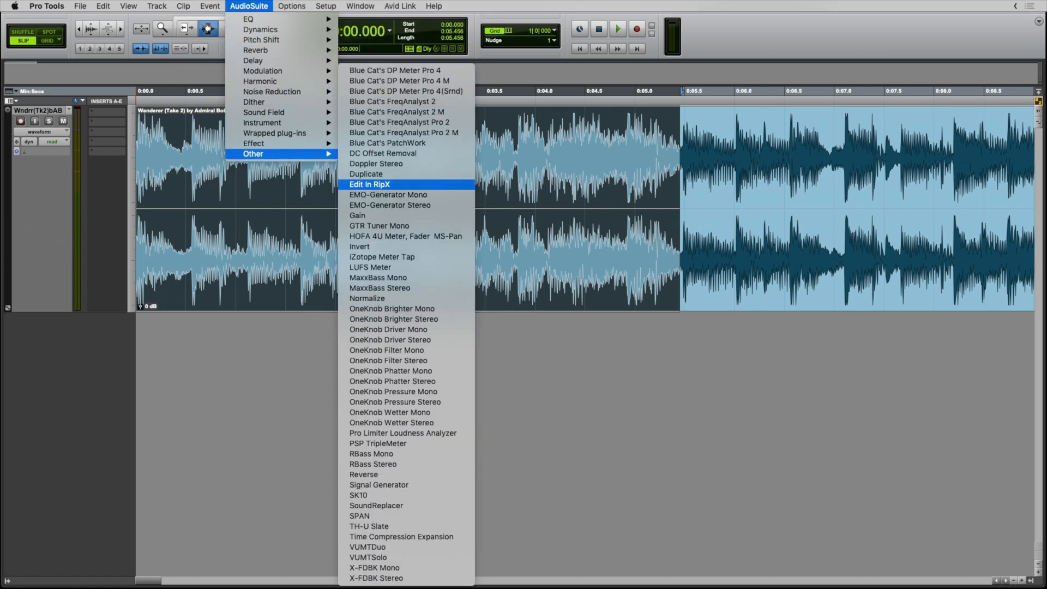
Send the selected intro to RipX via the AudioSuite Edit in RipX plug-in
left_click(369, 184)
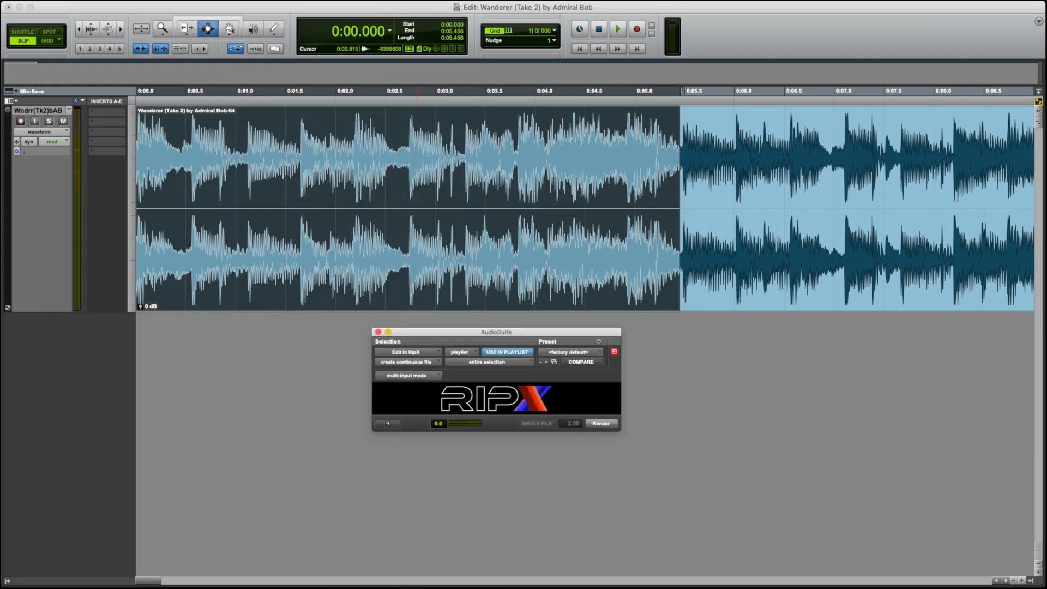
left_click(600, 423)
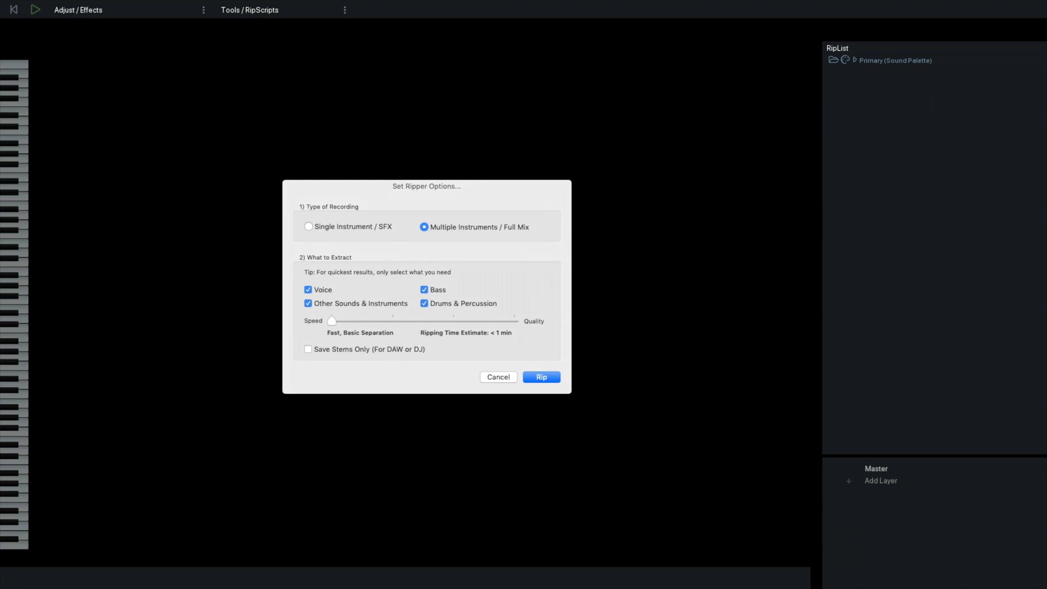
Rip the intro as Multiple Instruments / Full Mix with Voice, Bass, Other and Drums layers
left_click(541, 378)
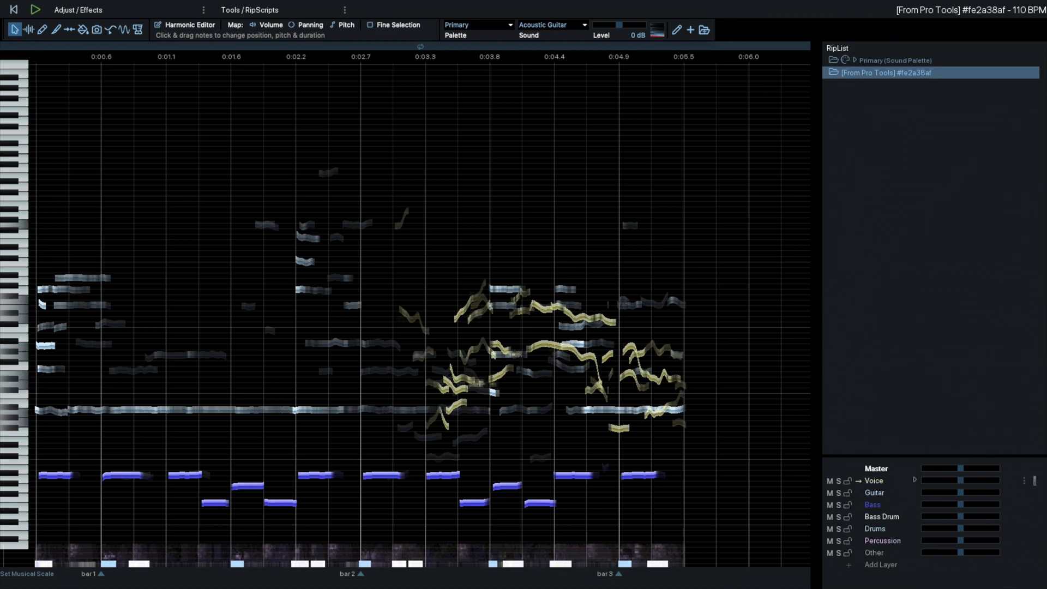
Mute every layer except Voice so only the vocal notes remain audible
left_click(874, 492)
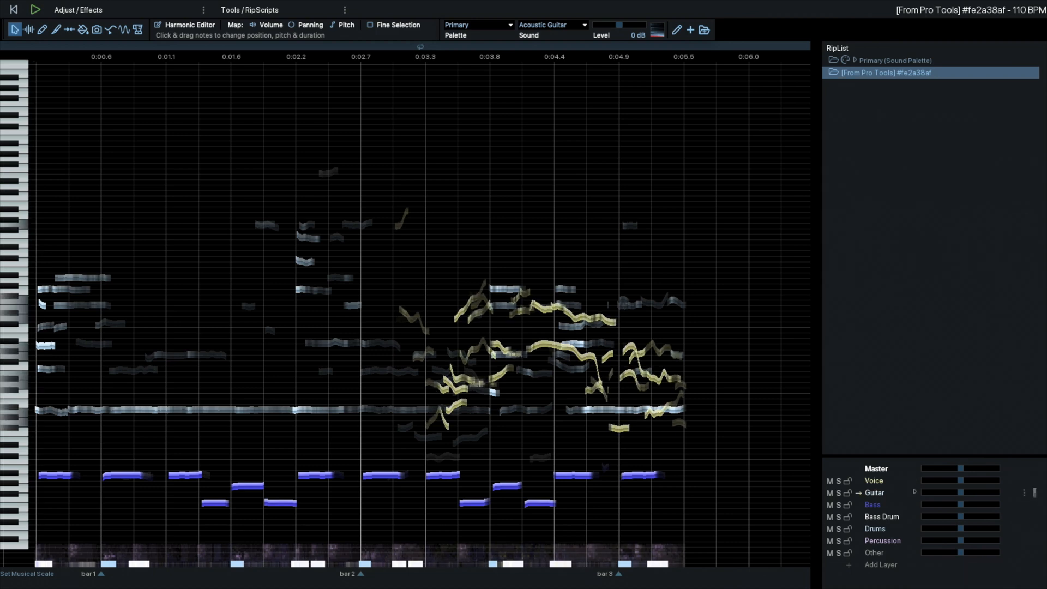
left_click(873, 504)
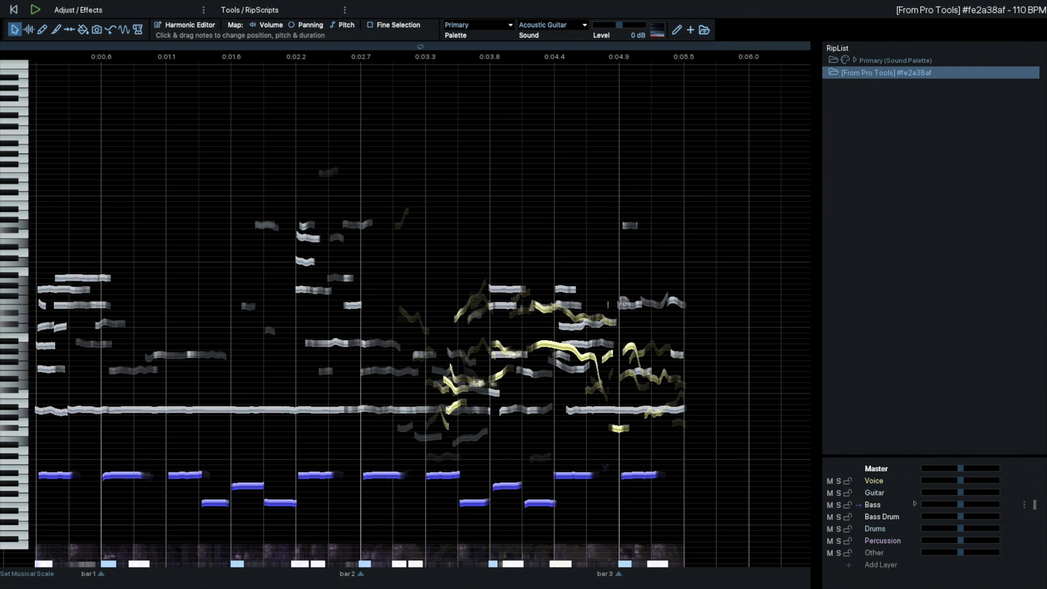
left_click(882, 516)
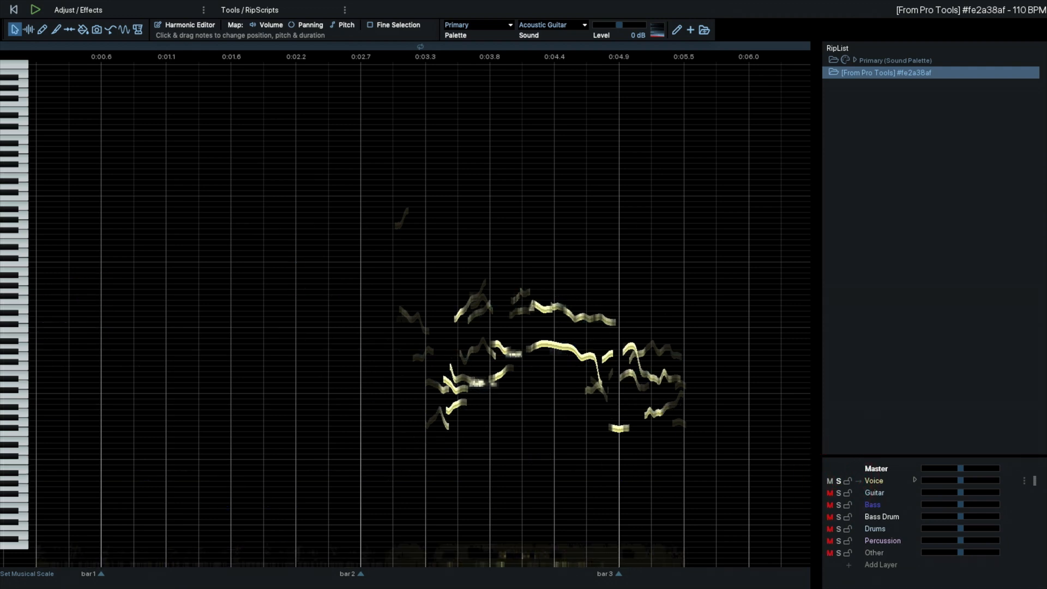
Audition the isolated Voice layer, then solo and play the Guitar layer
left_click(35, 9)
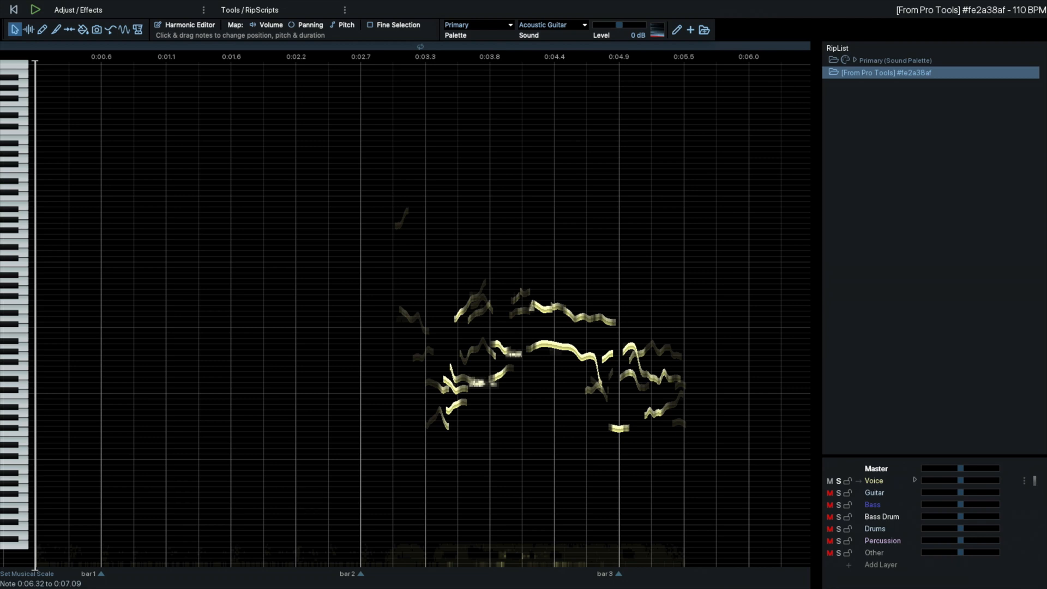
left_click(873, 492)
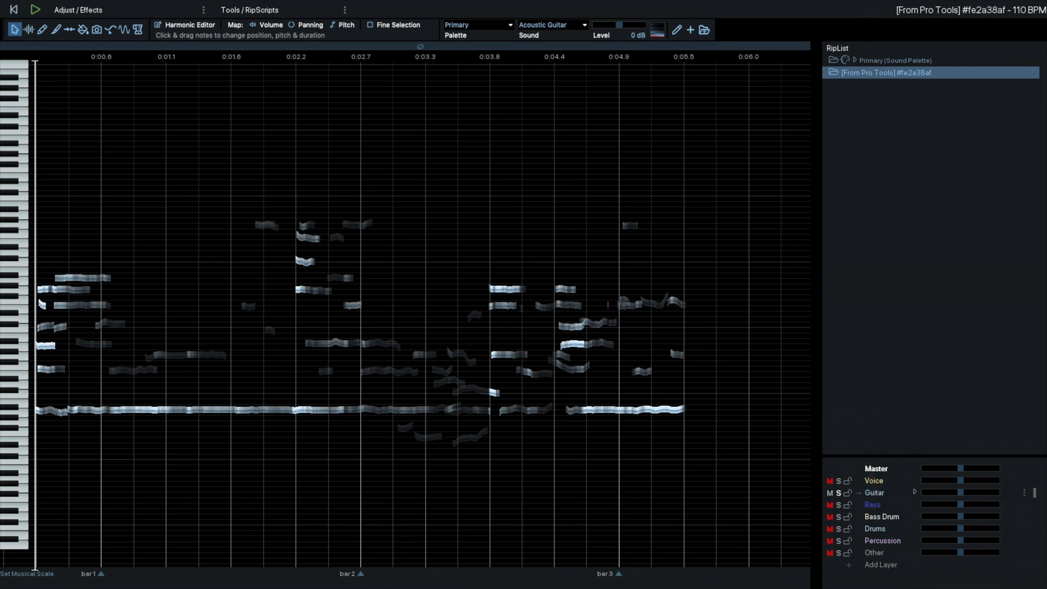
left_click(34, 10)
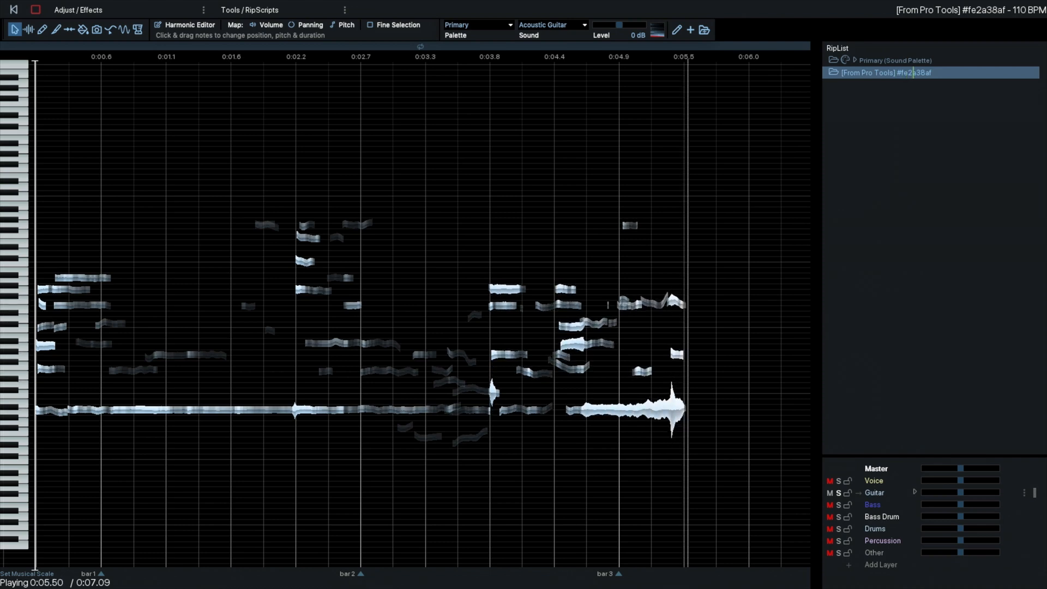
left_click(33, 10)
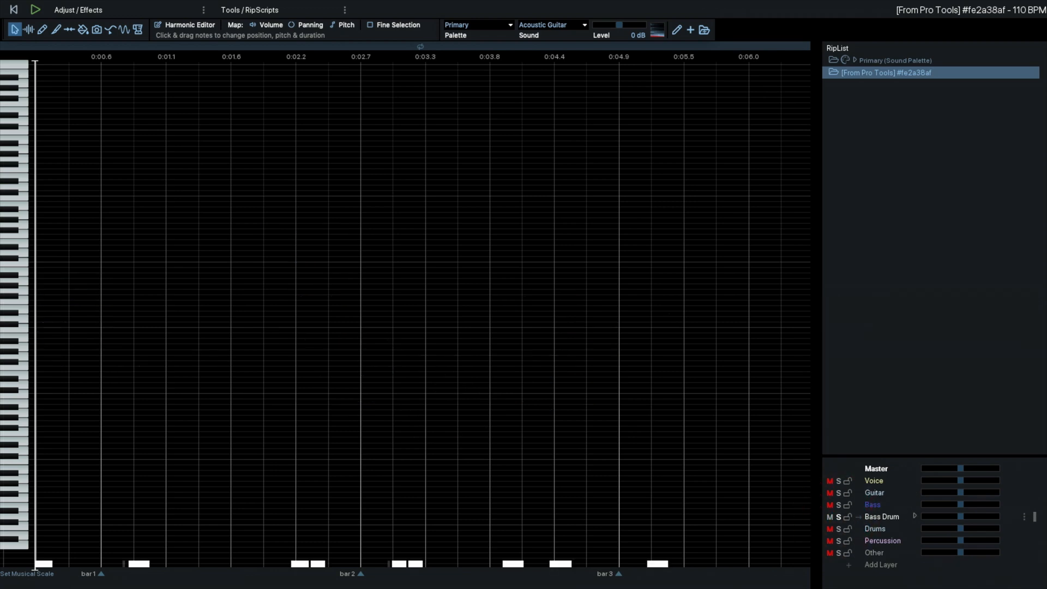
Audition the Bass Drum, Drums, Percussion and Other layers soloed in turn
left_click(35, 10)
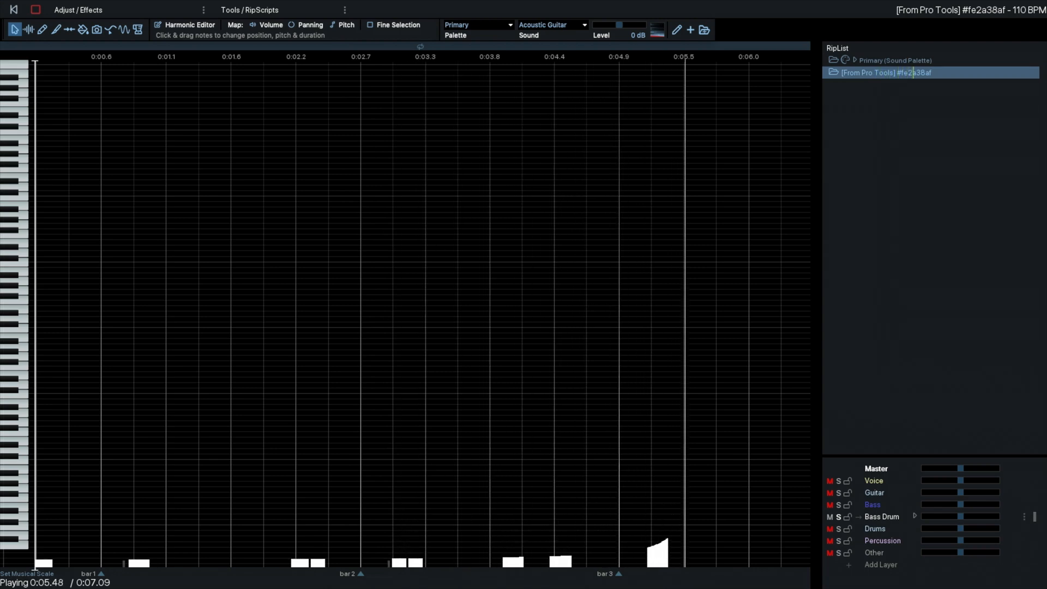
left_click(34, 10)
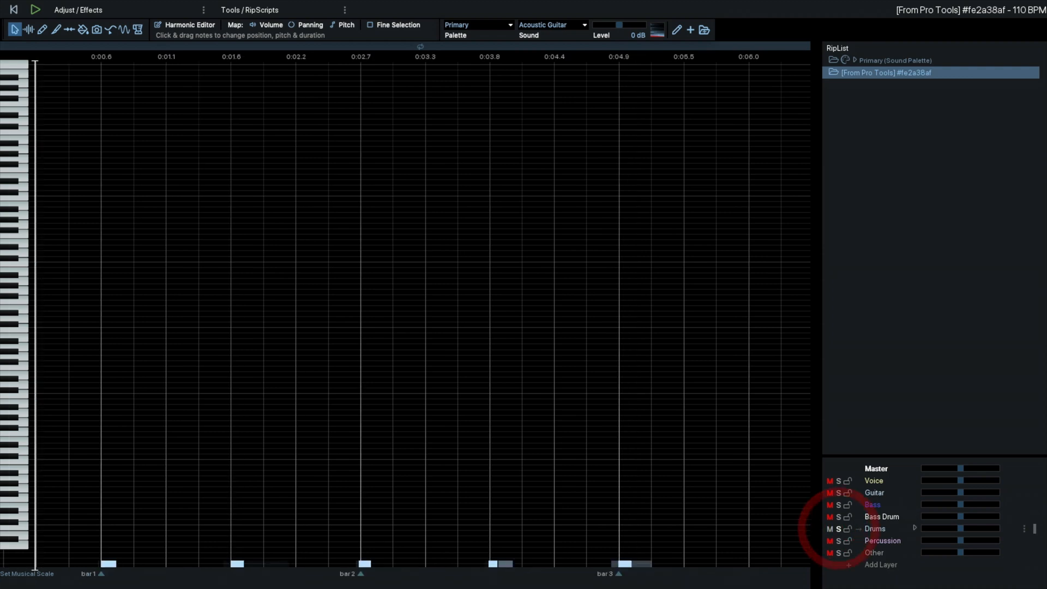
left_click(35, 10)
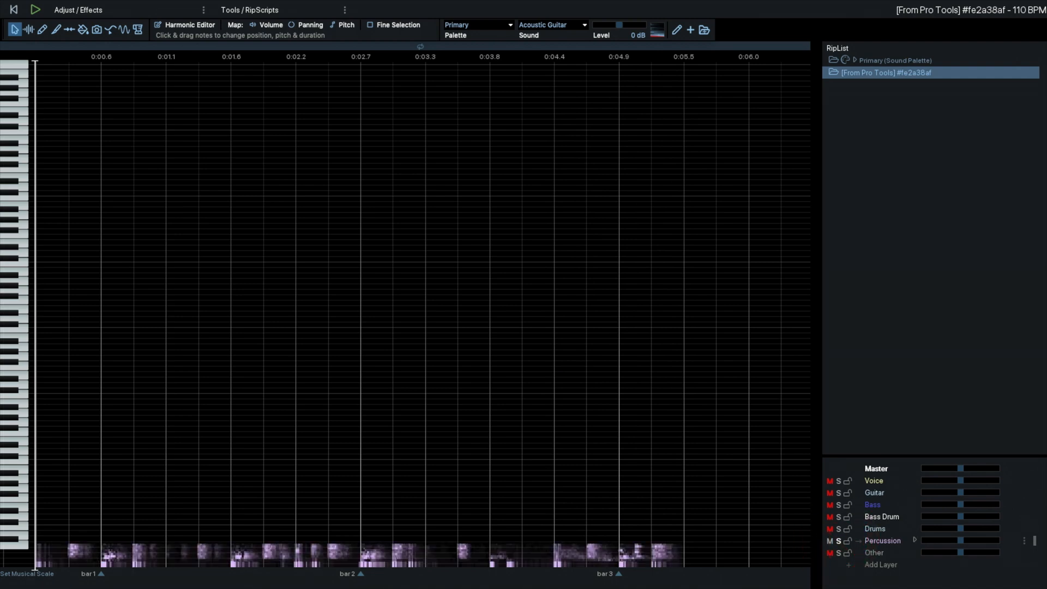
left_click(35, 9)
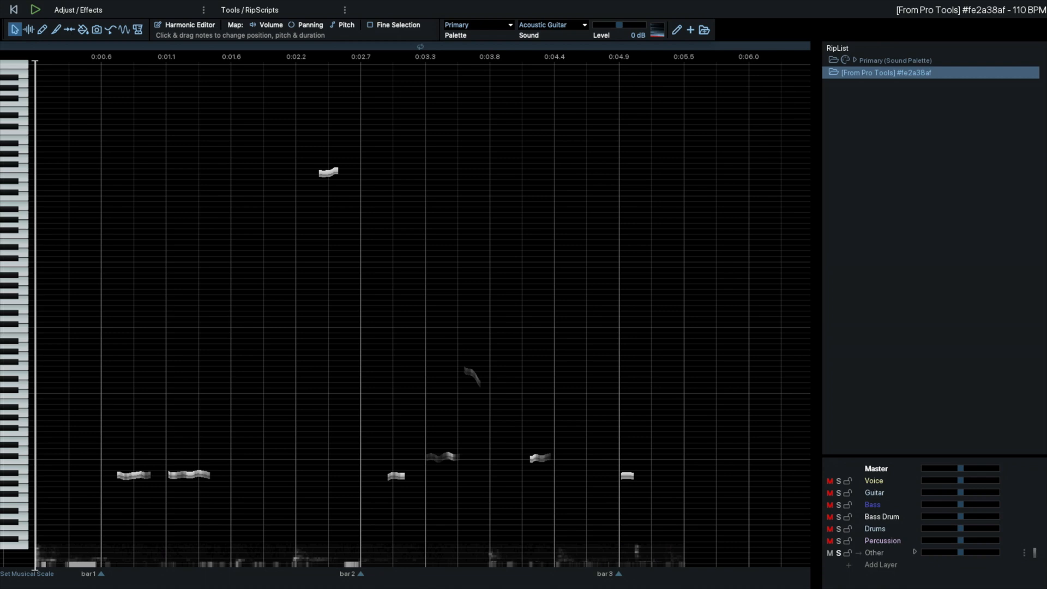
left_click(35, 10)
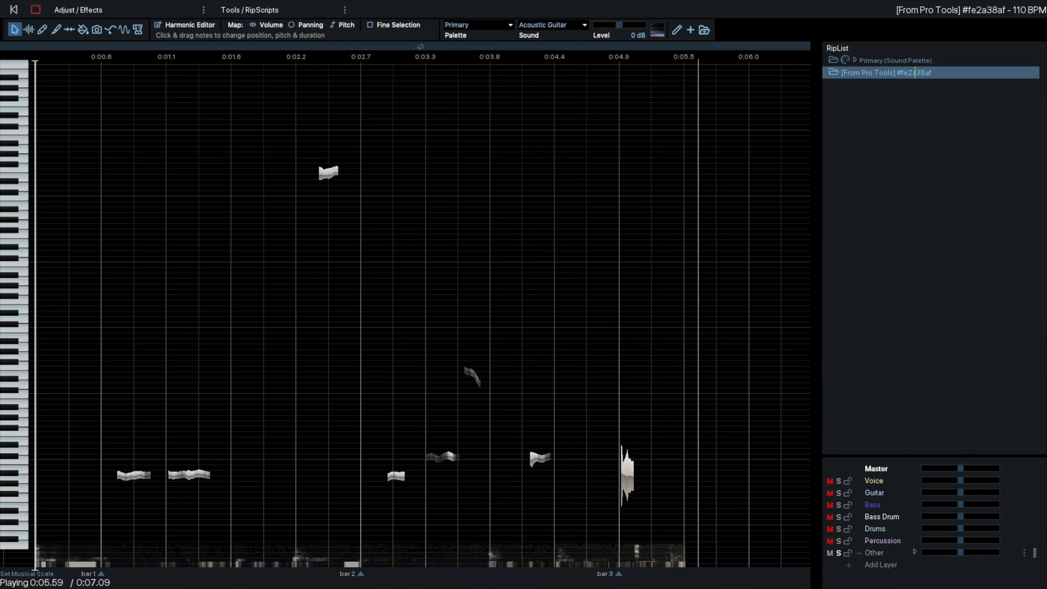
left_click(35, 10)
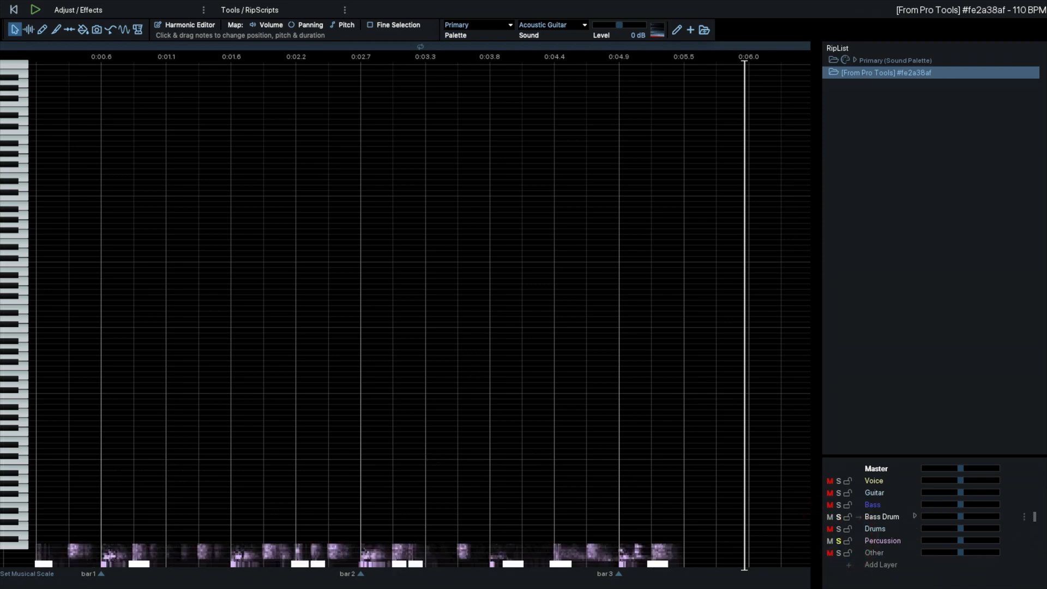
left_click(36, 10)
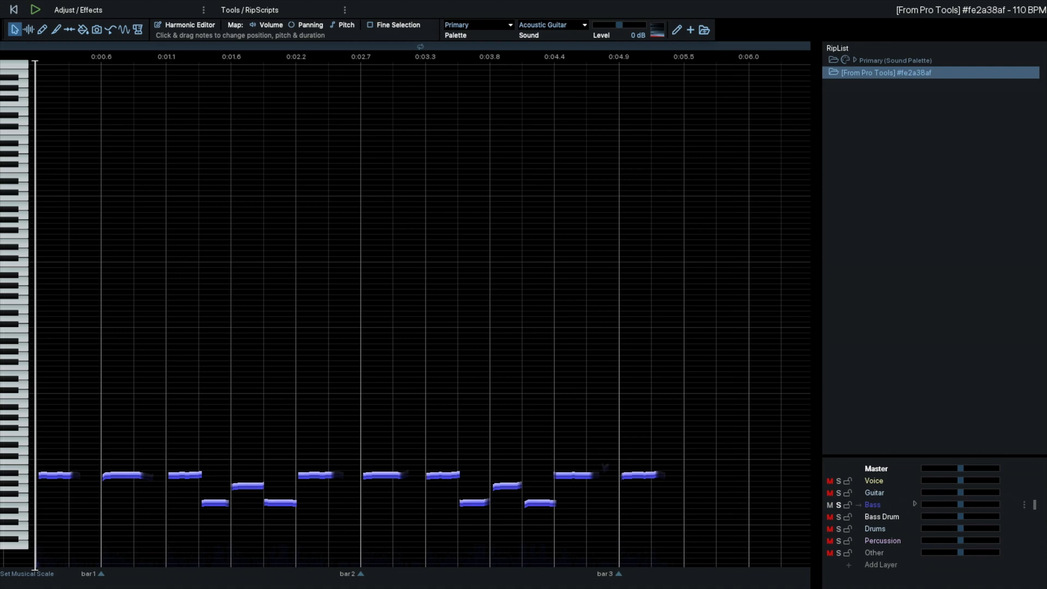
Play the isolated Bass layer alone and stop after hearing the bass line
left_click(35, 10)
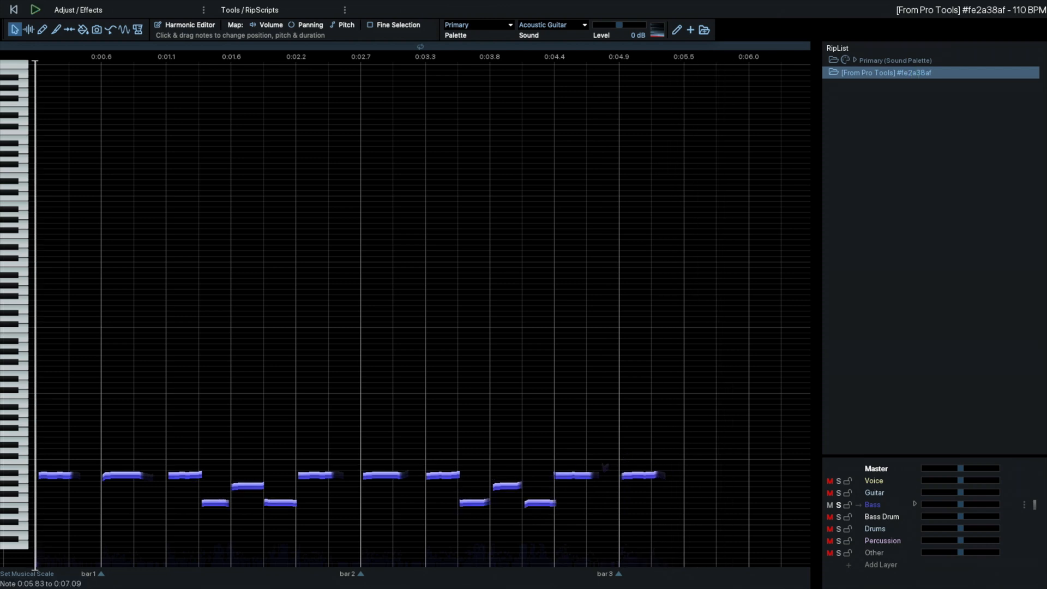
left_click(34, 10)
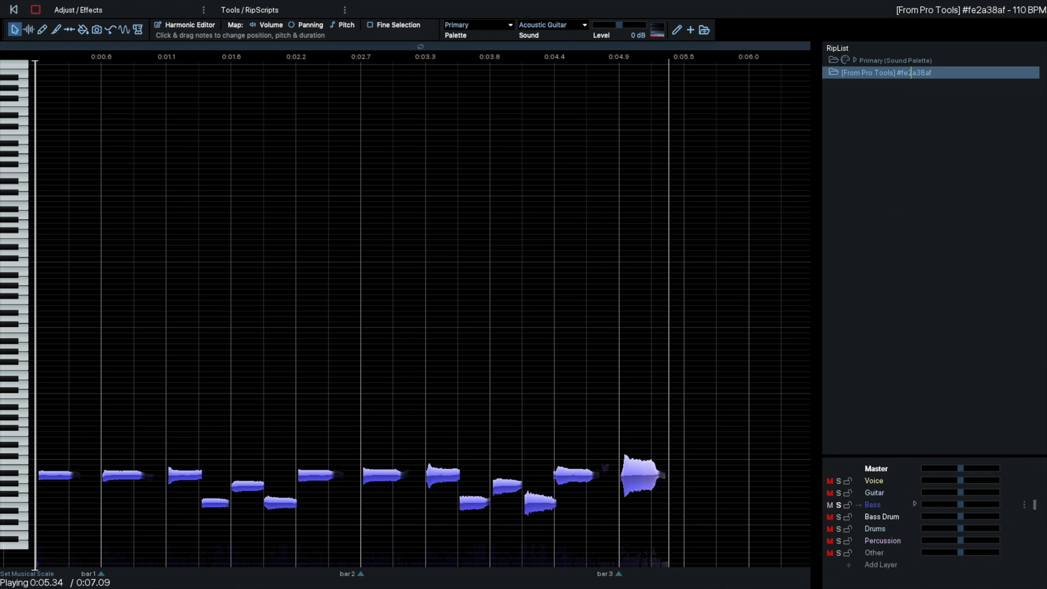
left_click(35, 9)
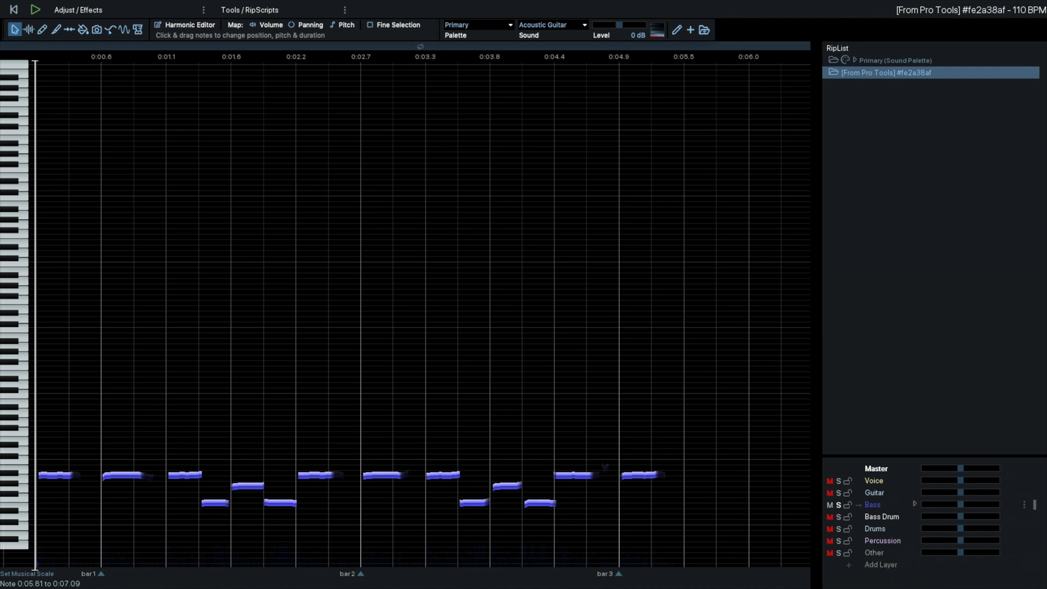
left_click(34, 10)
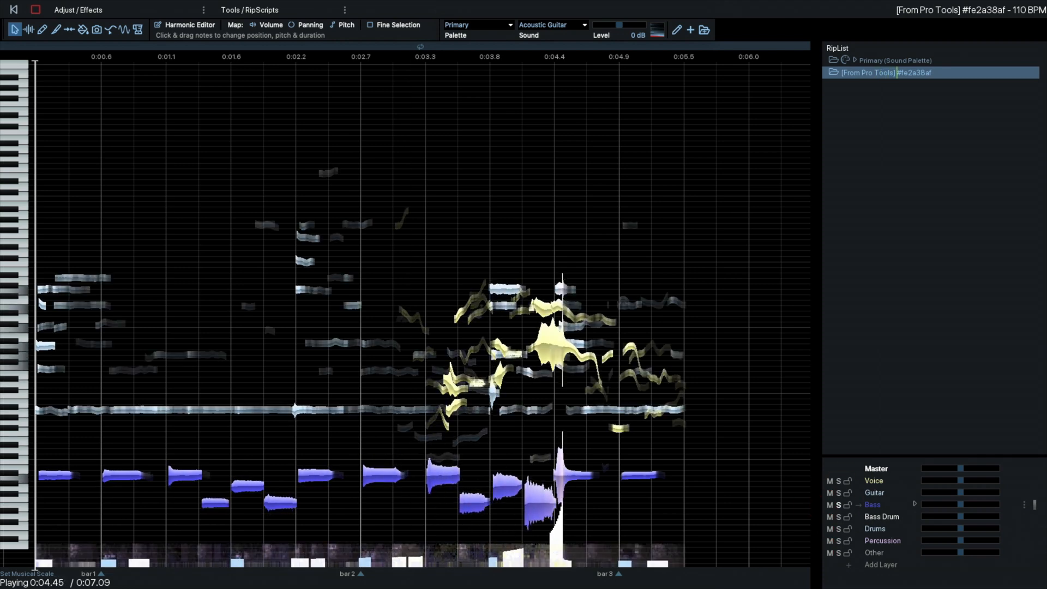
left_click(34, 10)
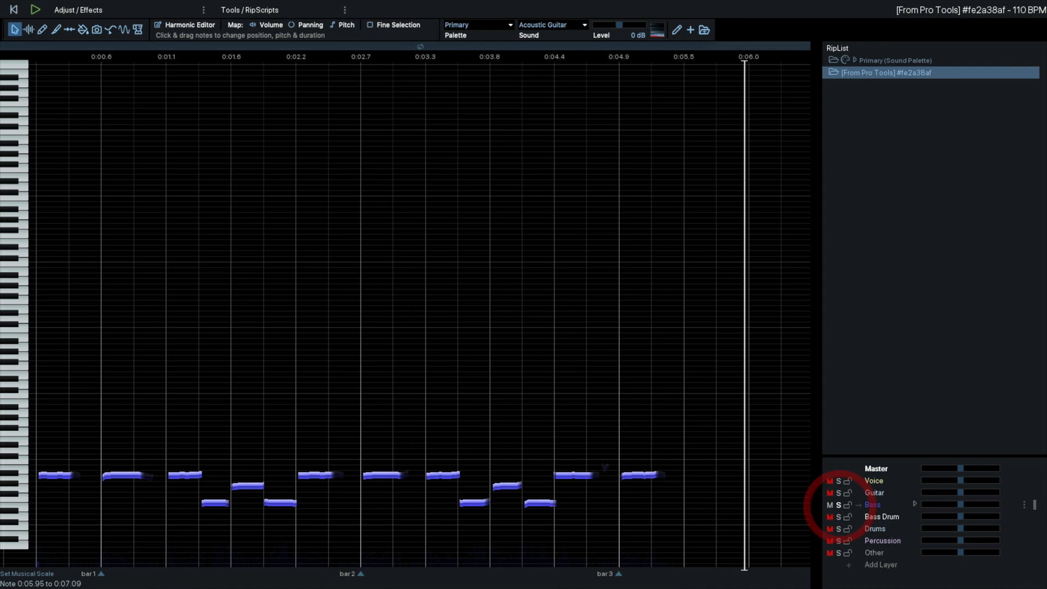
left_click(35, 9)
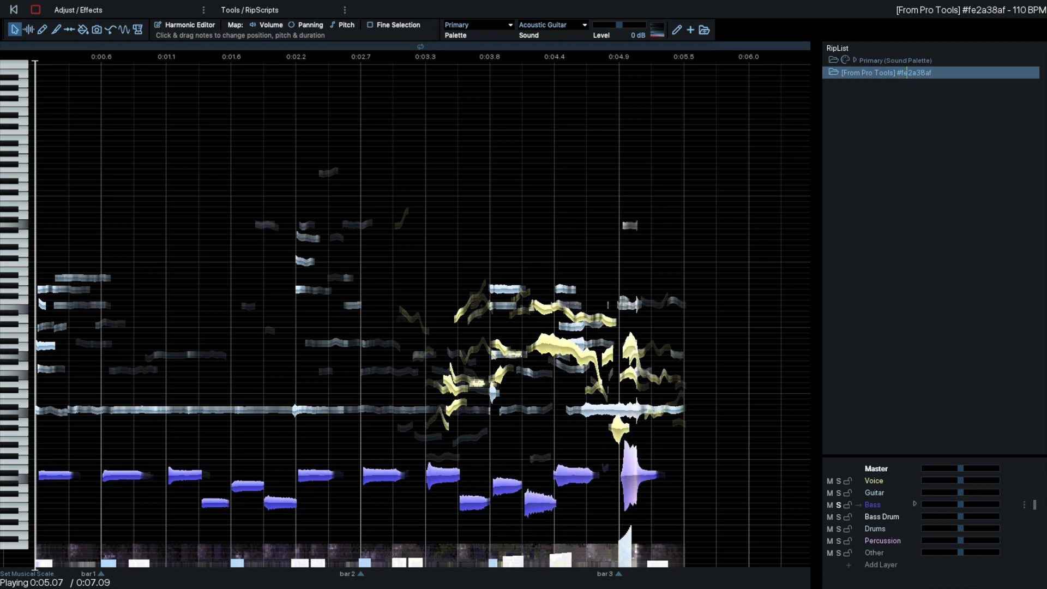
left_click(35, 10)
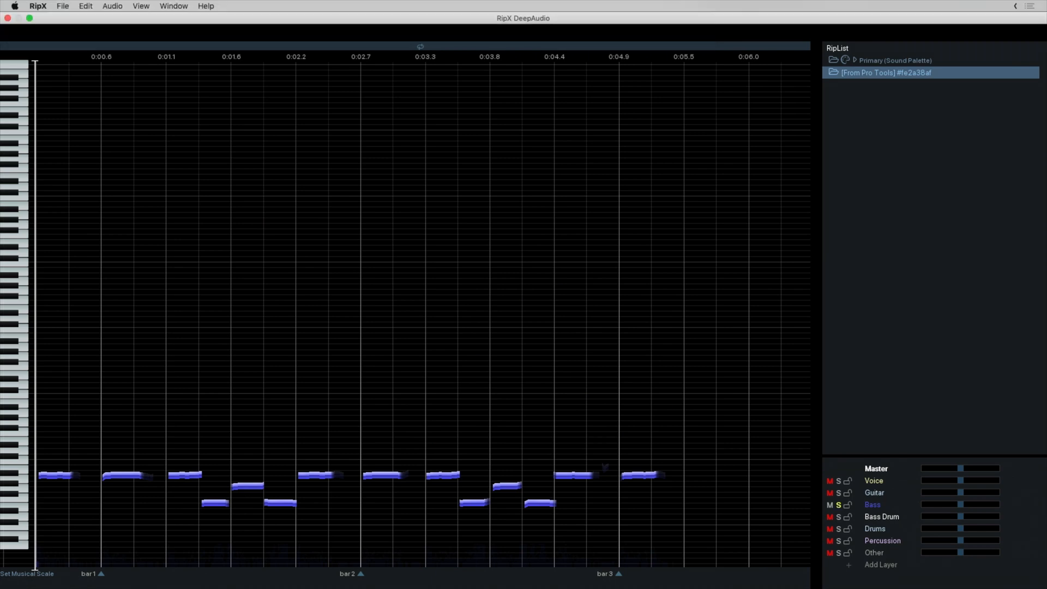
Close RipX to return the bass-only audio and render it onto the Pro Tools track
left_click(62, 7)
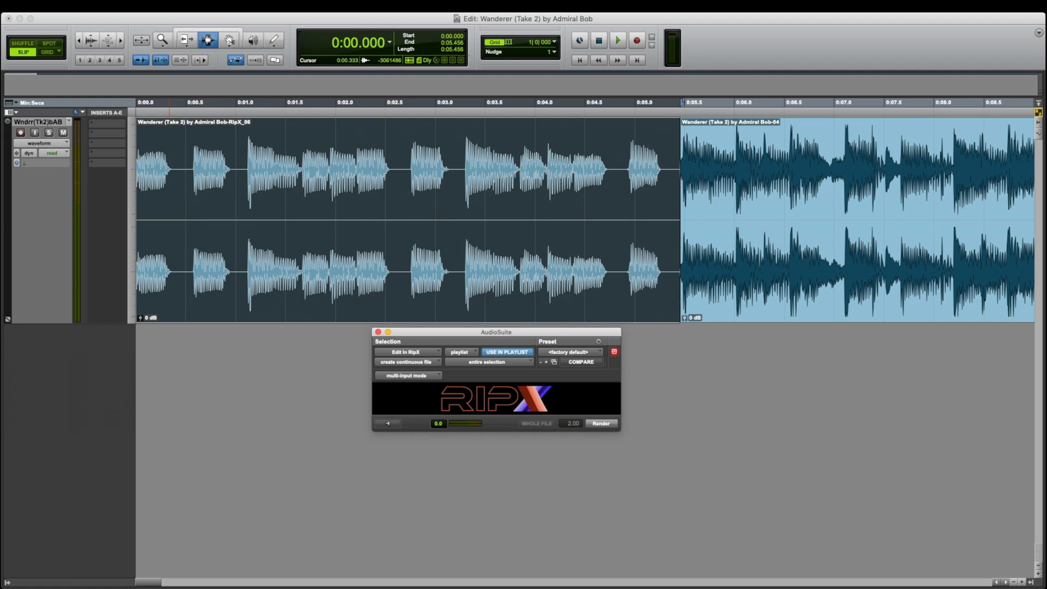
left_click(599, 40)
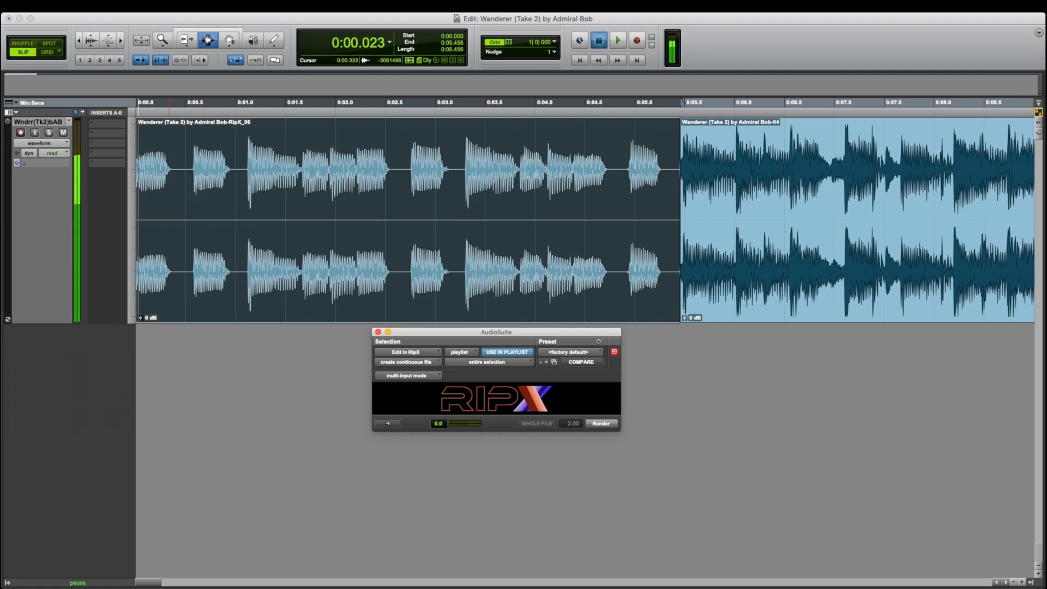
left_click(616, 40)
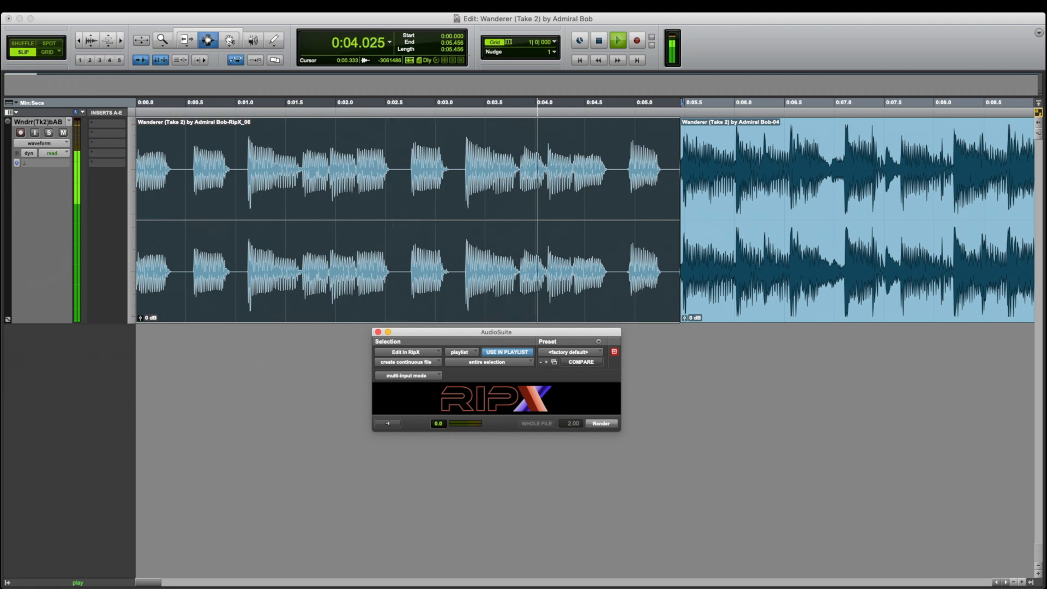
left_click(598, 40)
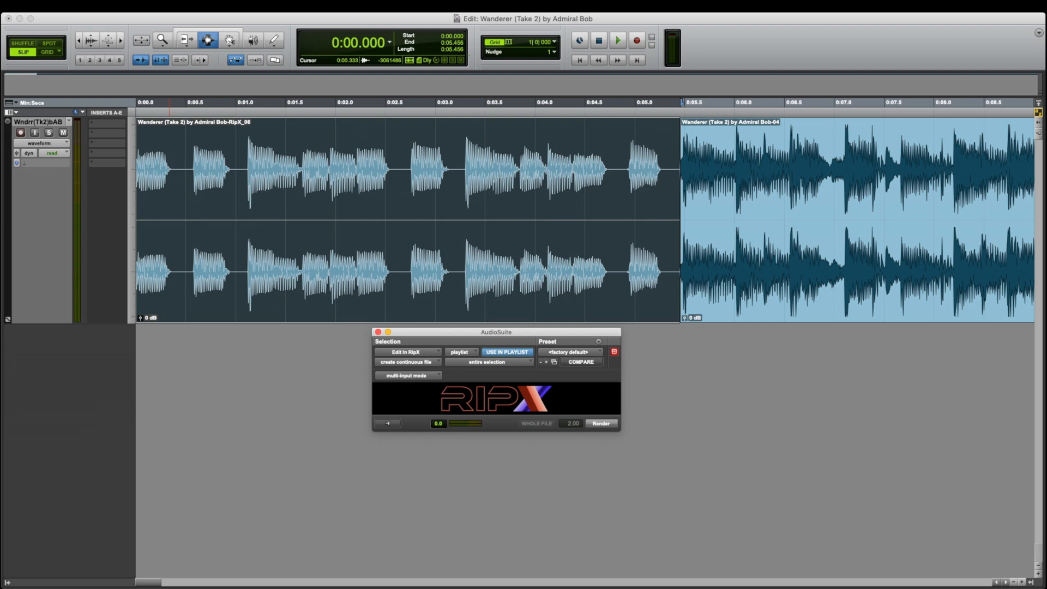
mouse_move(207, 40)
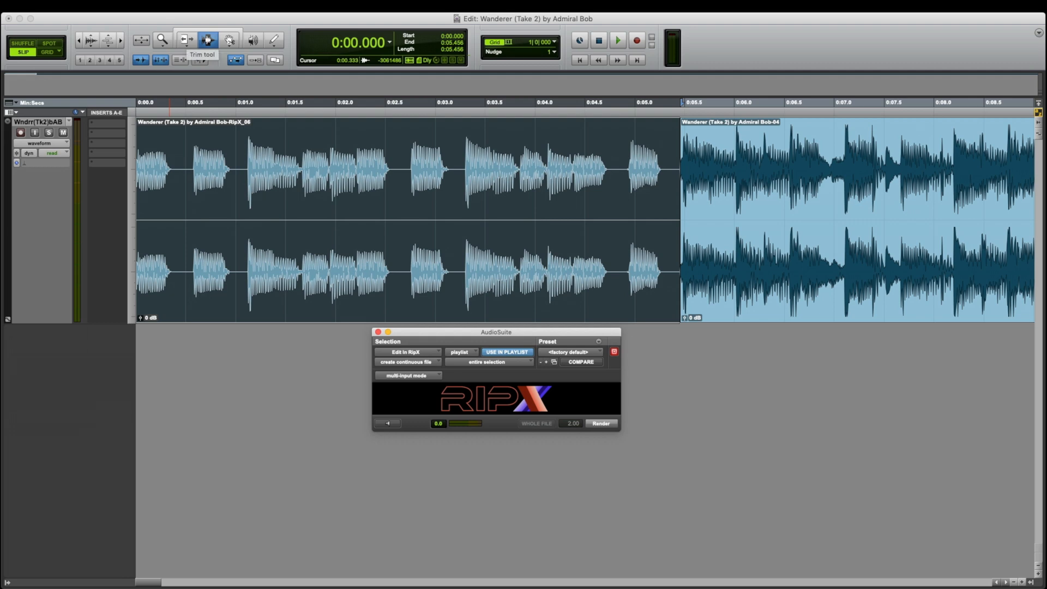
Trim the full mix clip's left edge back to about 0:03.389
left_click(185, 40)
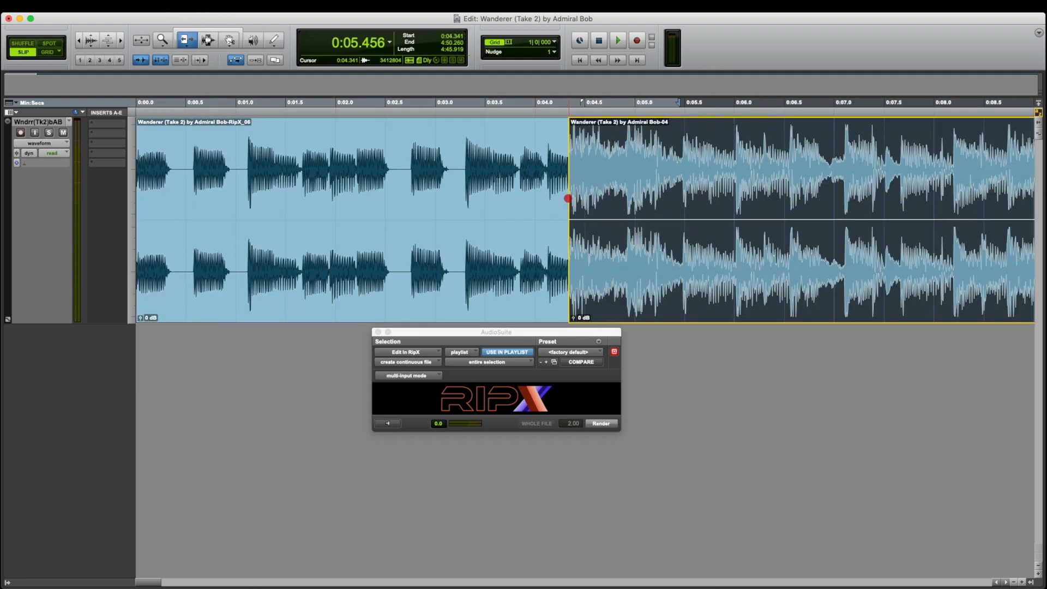
left_click(545, 194)
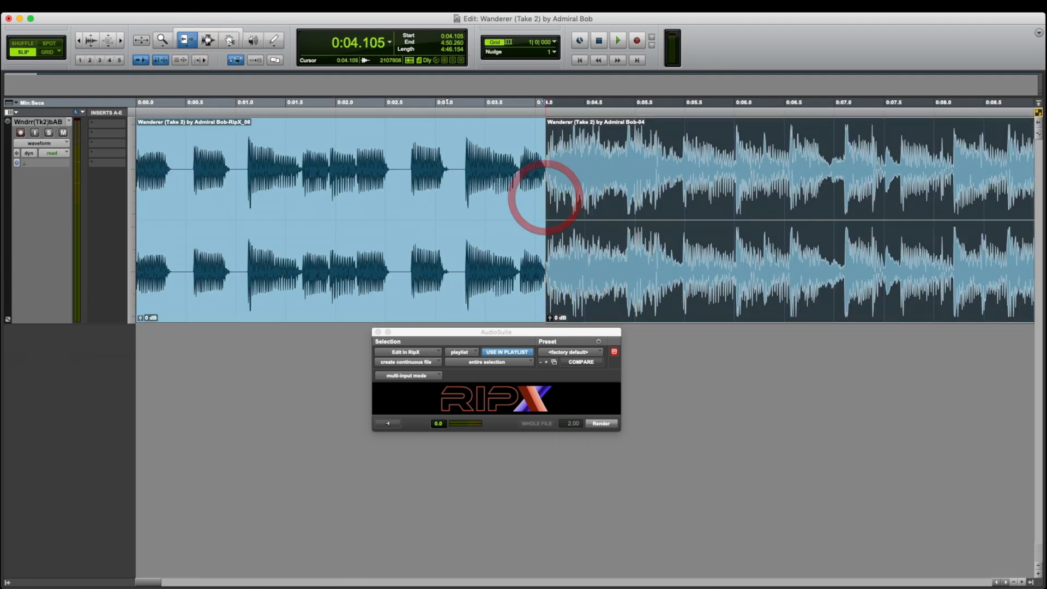
left_click(617, 40)
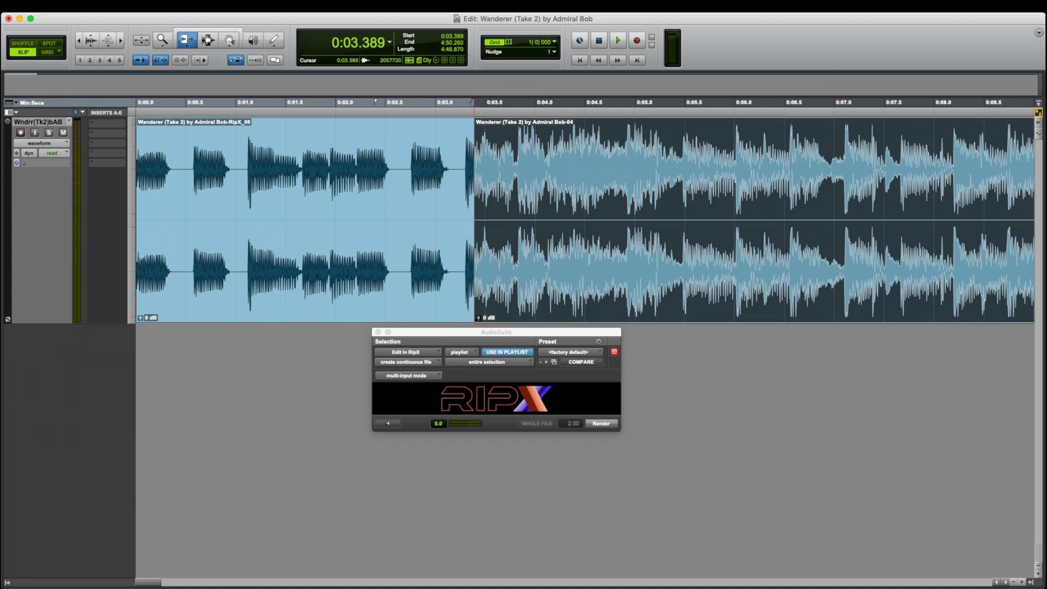
Play the bass intro into full mix transition to check the edit
left_click(617, 40)
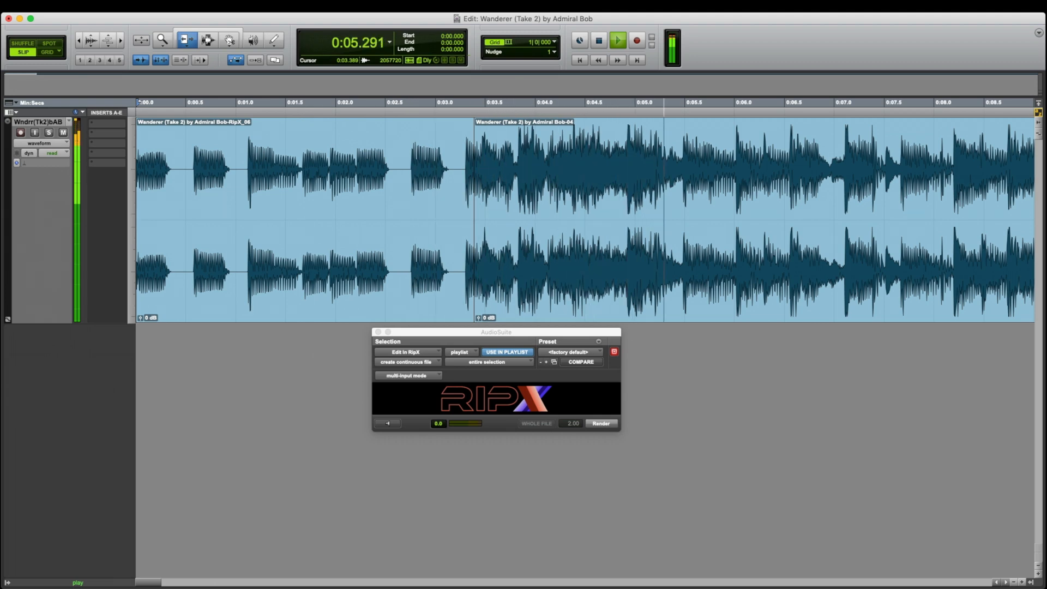
left_click(598, 40)
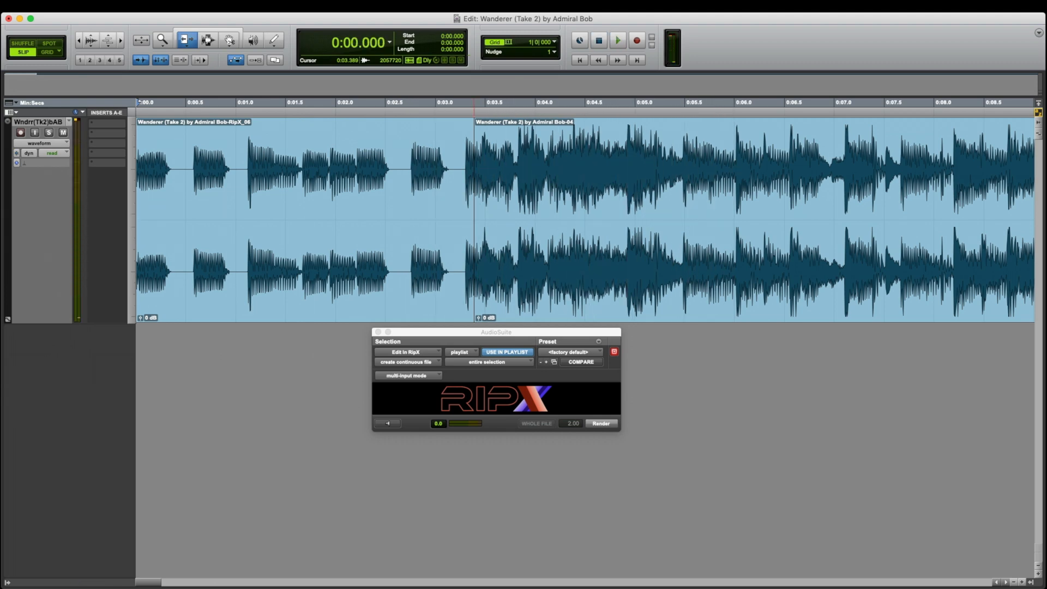
left_click(616, 41)
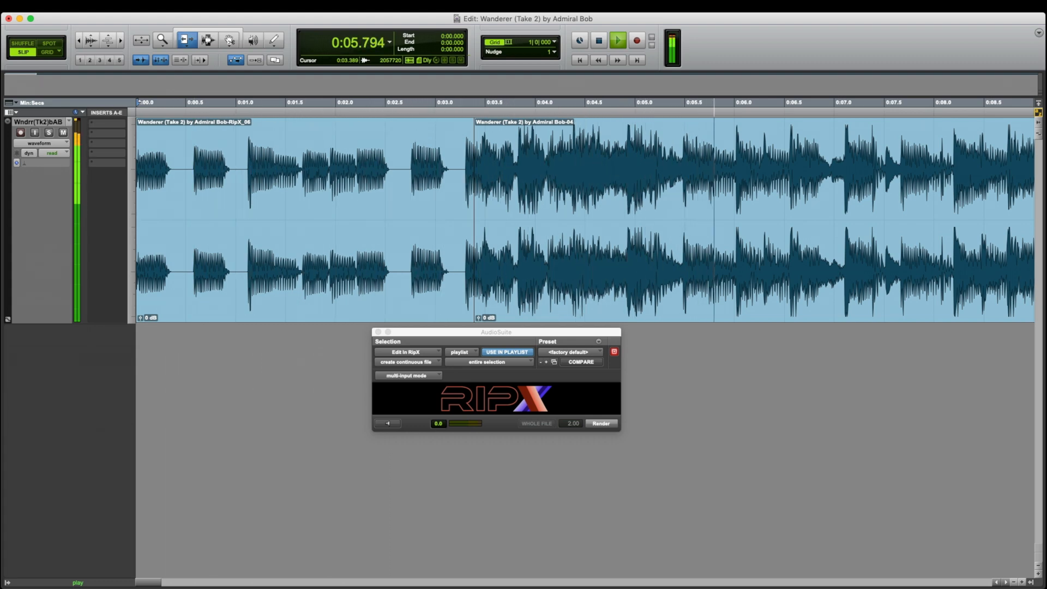
Crossfade the bass intro clip into the full mix clip (Cmd+F) and audition the join
left_click(598, 40)
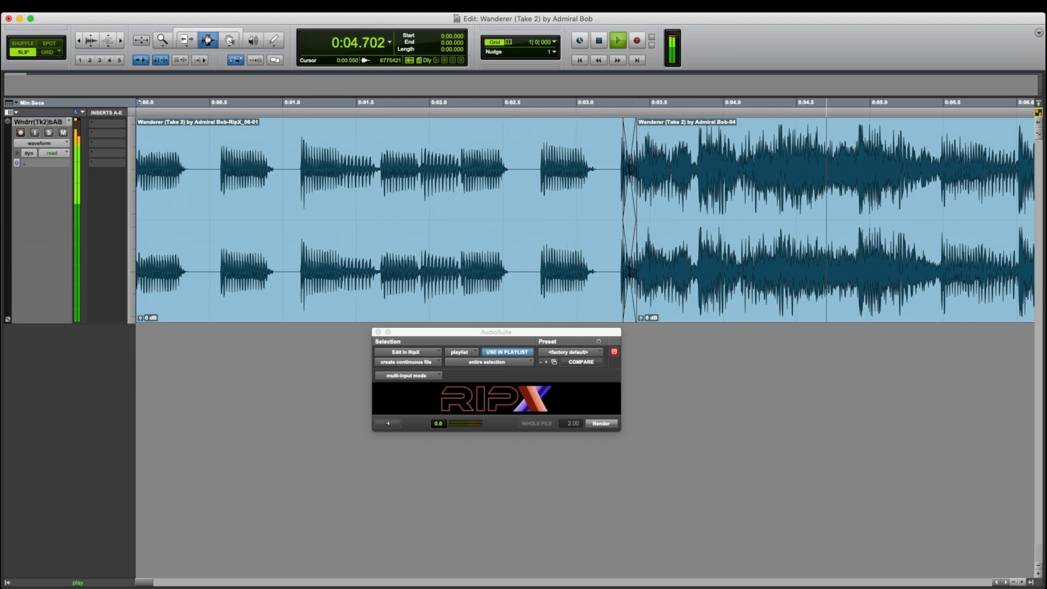
left_click(597, 40)
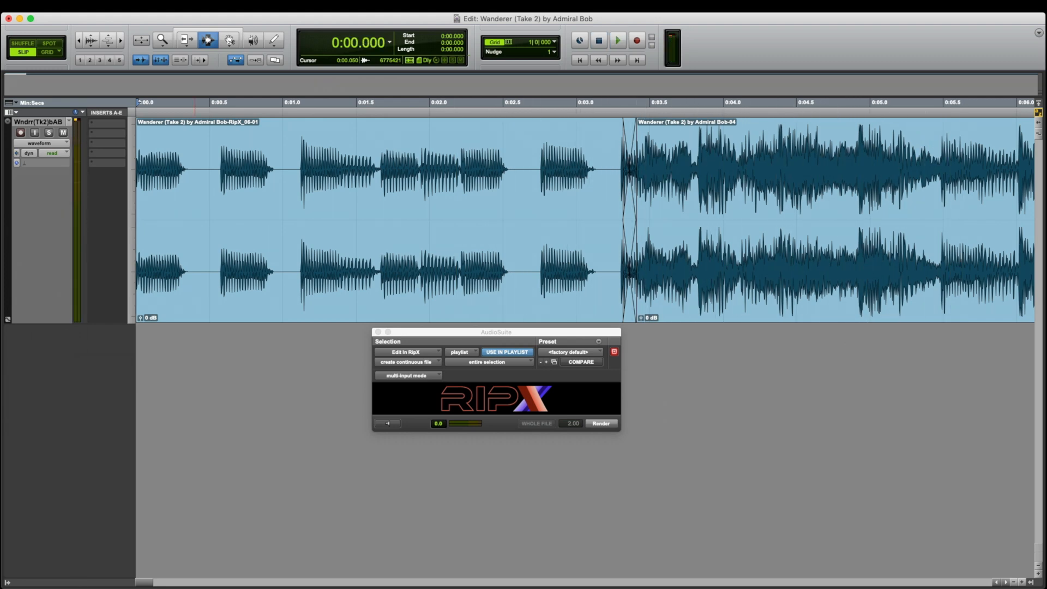